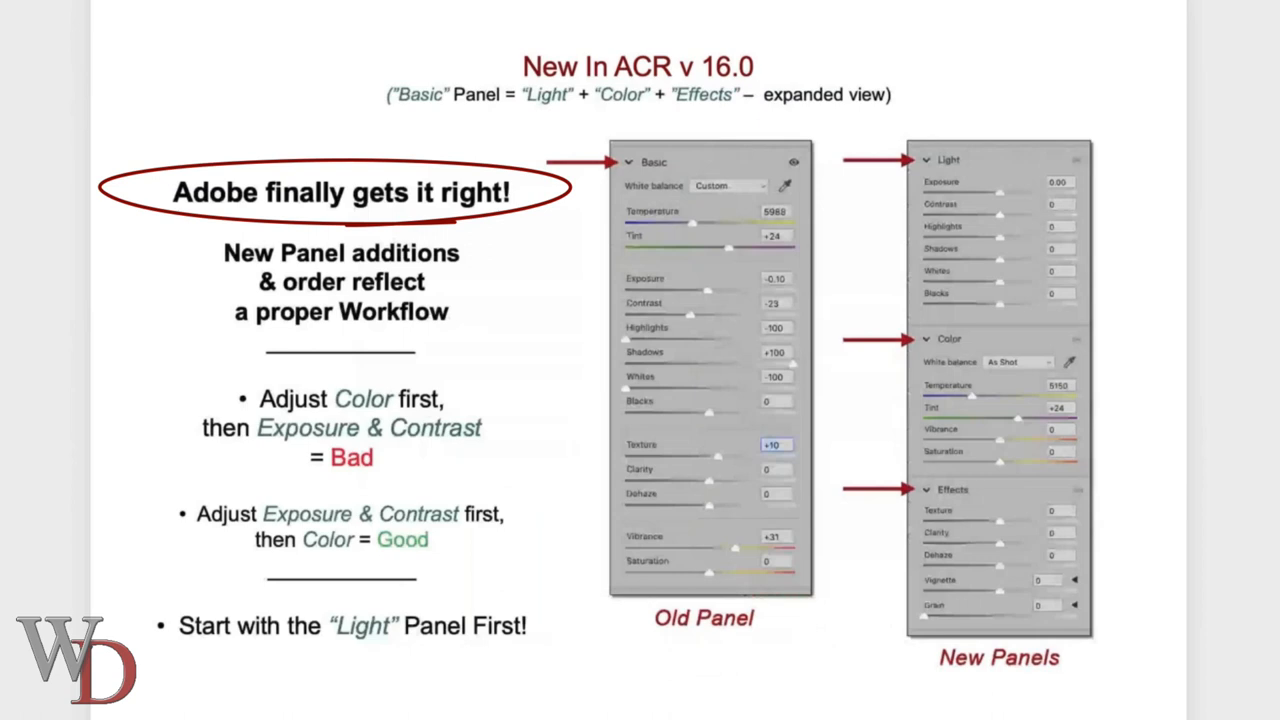
- Advance the slide so a red box highlights the proper-workflow statement about panel order
left_click(80, 262)
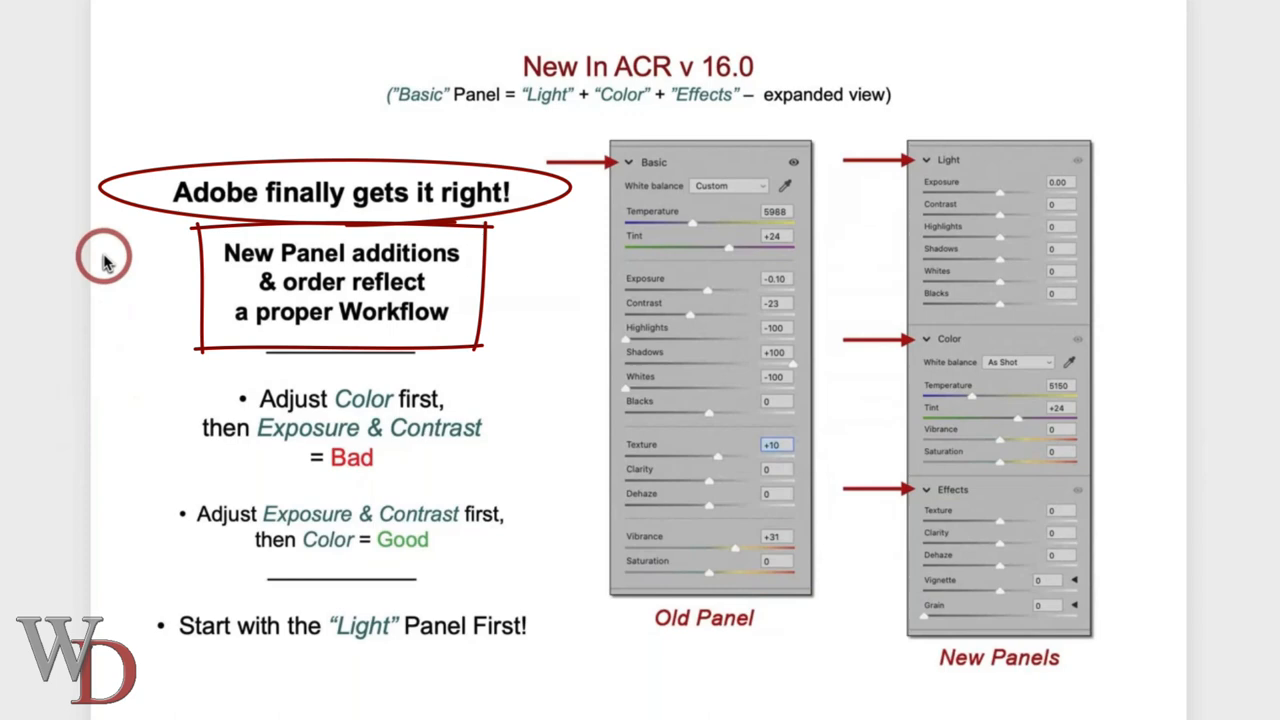